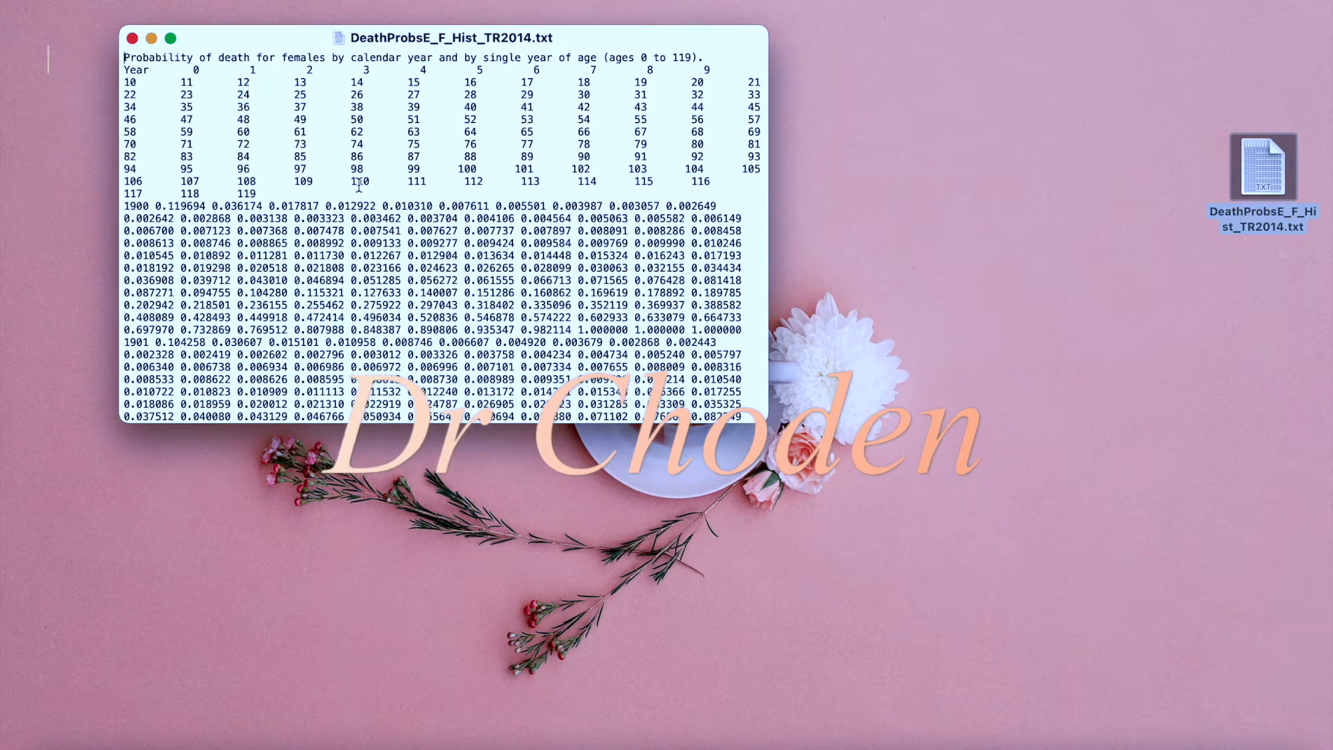
Leave the TextEdit view of the death probability file for the blank Excel workbook
{"action": "left_click", "coordinate": [134, 38]}
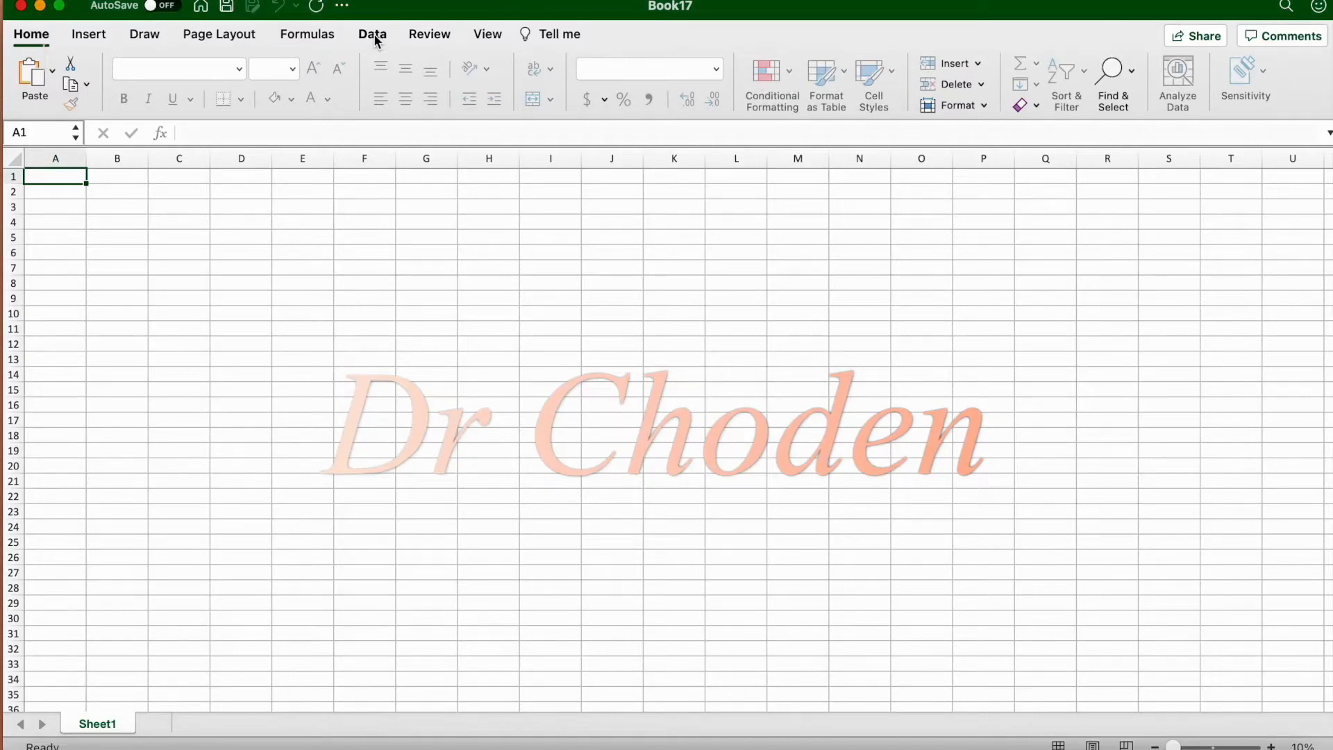
Start importing DeathProbsE_F_Hist_TR2014.txt from the Desktop via Get External Data
{"action": "left_click", "coordinate": [372, 33]}
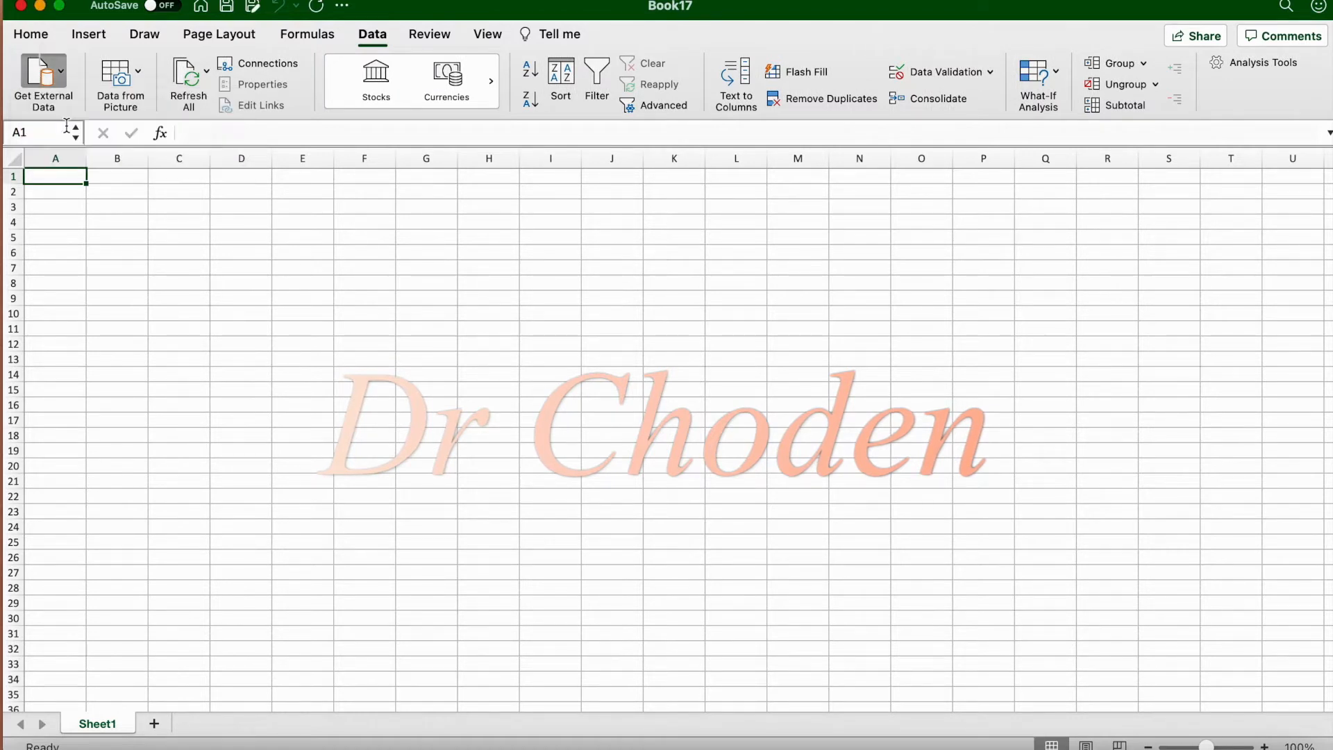
{"action": "left_click", "coordinate": [43, 82]}
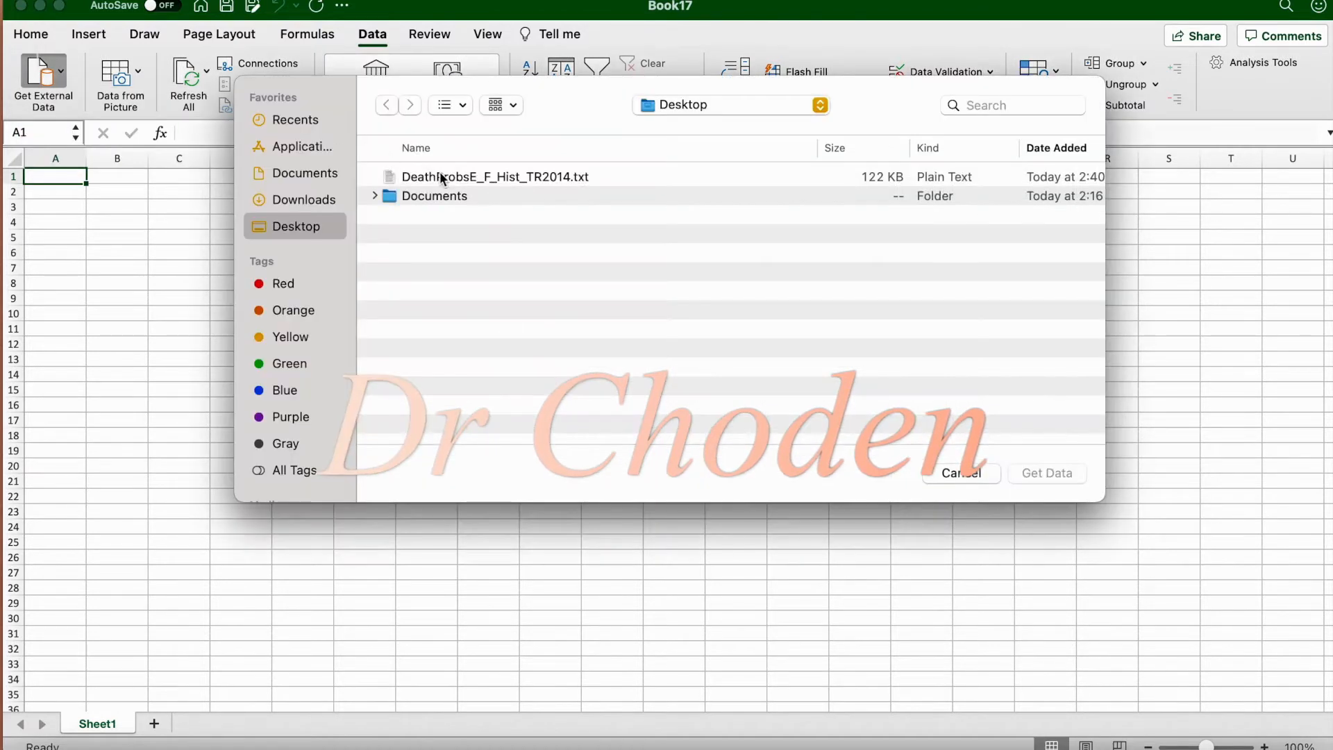
{"action": "left_click", "coordinate": [1047, 472]}
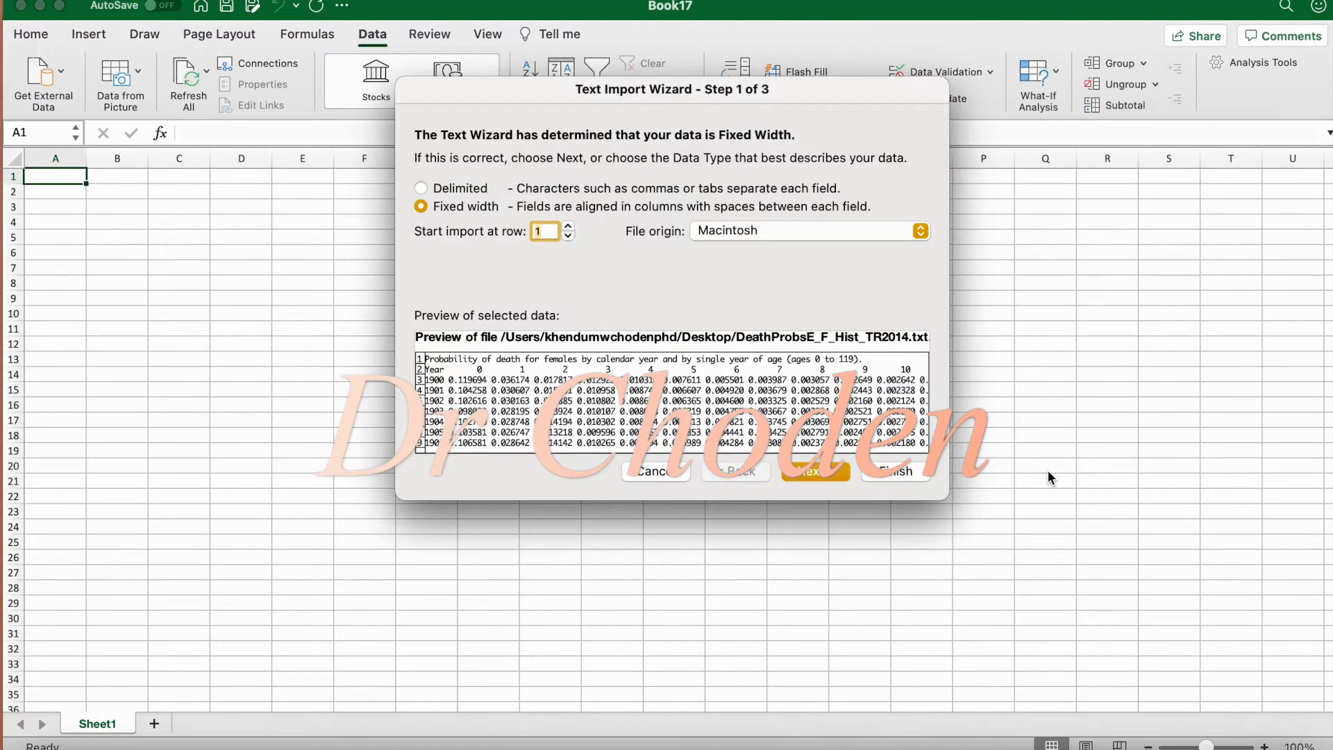
Import as Delimited, splitting on spaces with consecutive delimiters treated as one, and finish the wizard
{"action": "left_click", "coordinate": [420, 188]}
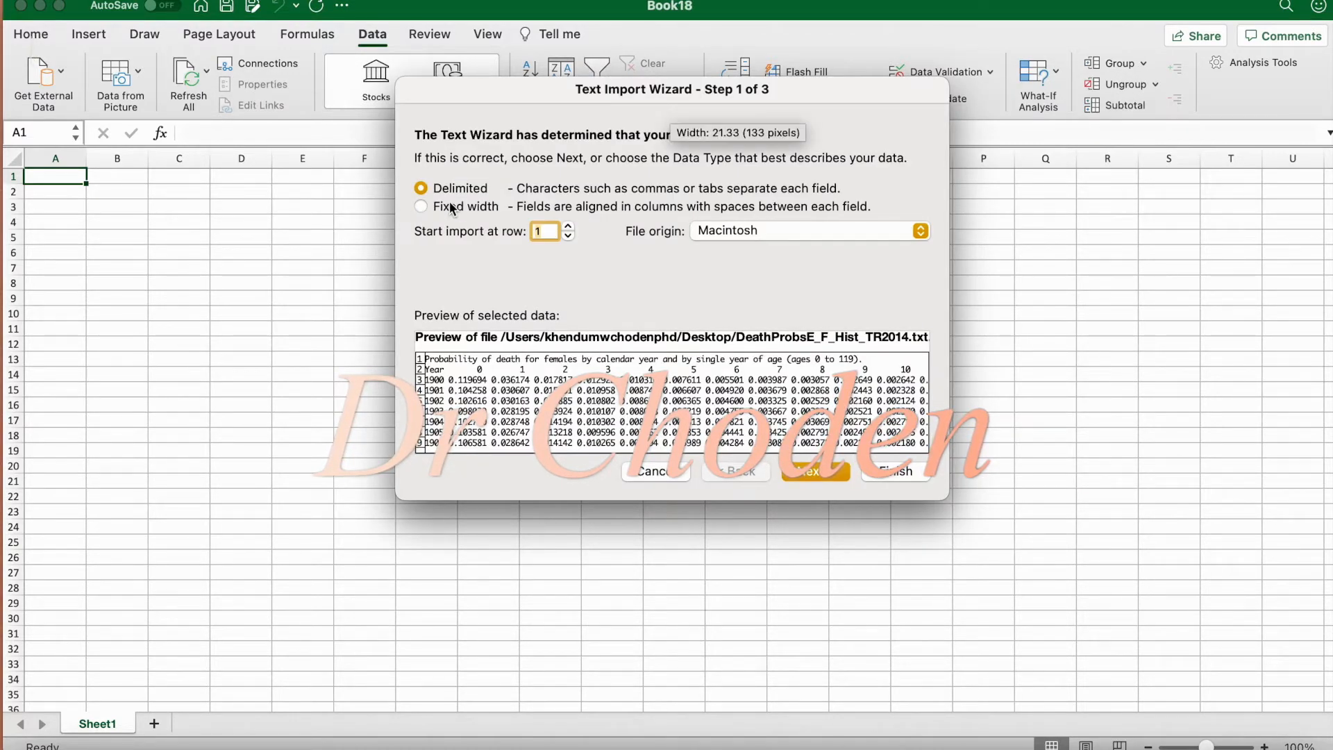
{"action": "left_click", "coordinate": [812, 470]}
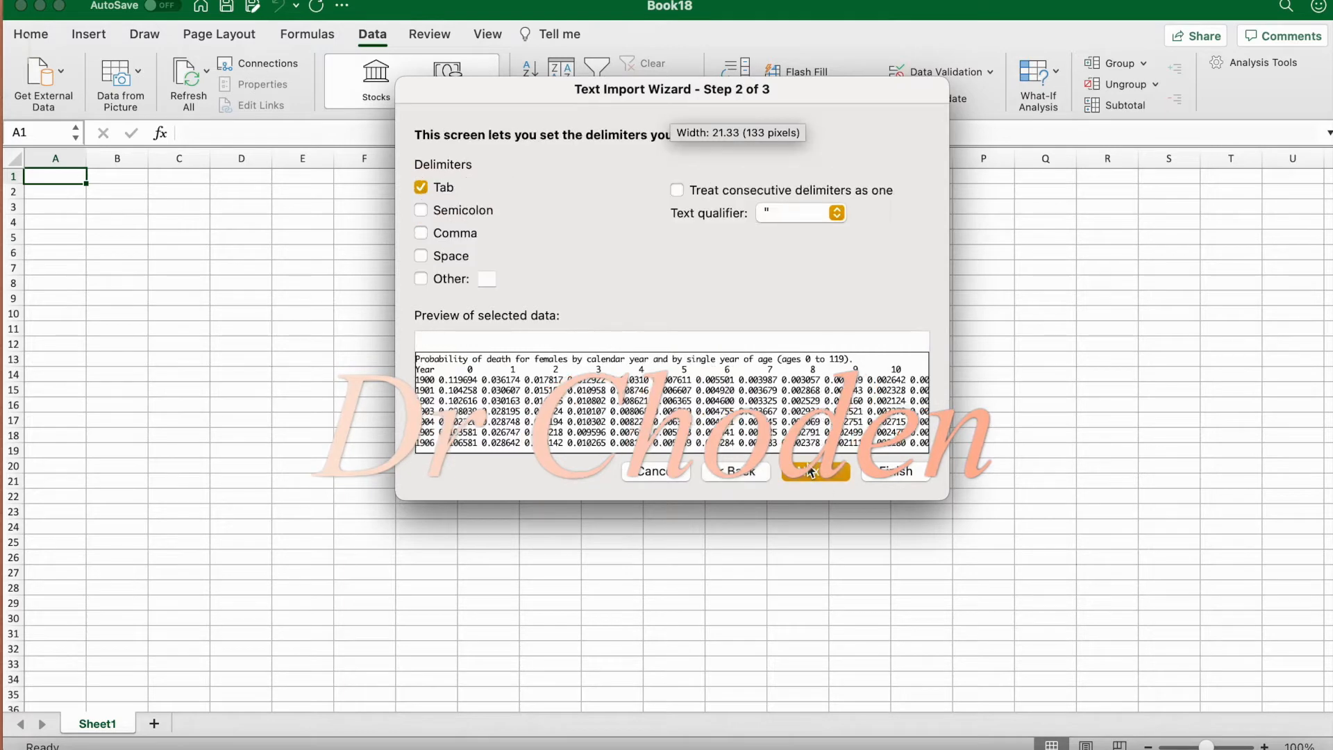
{"action": "left_click", "coordinate": [419, 256]}
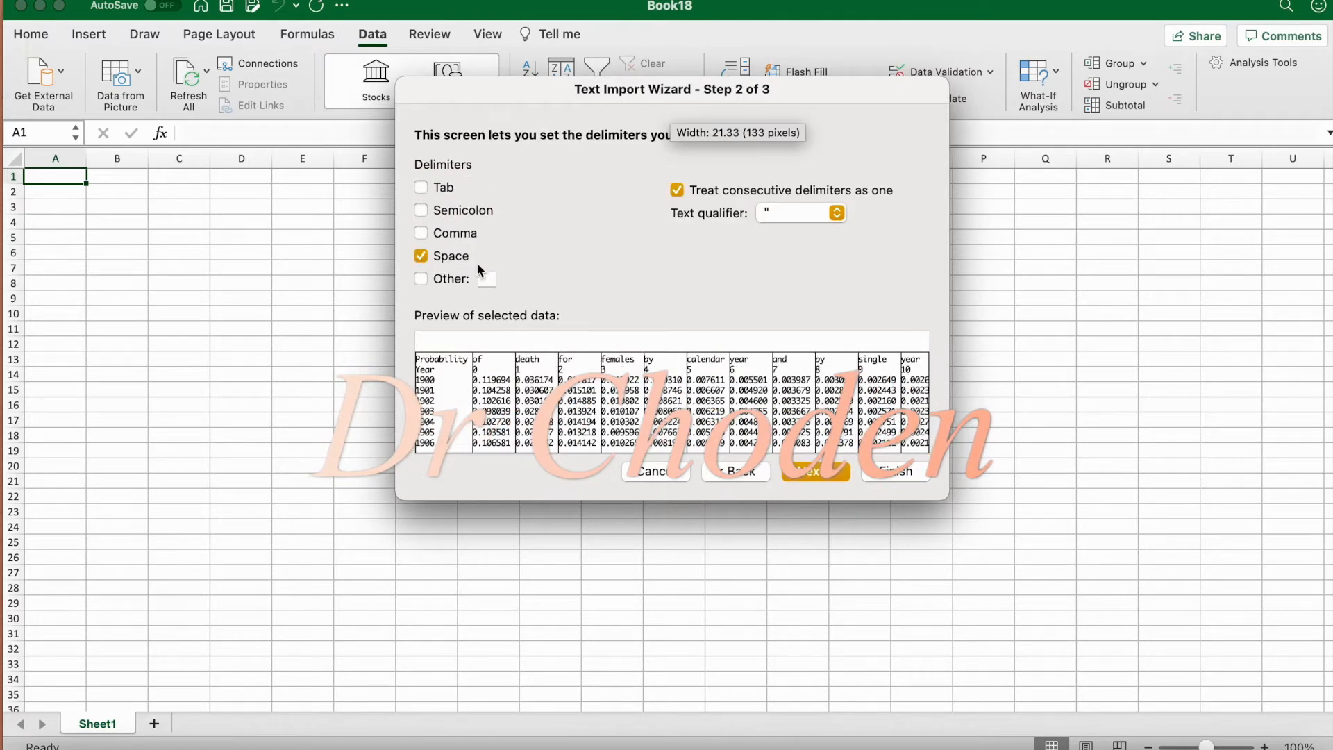
{"action": "left_click", "coordinate": [813, 471]}
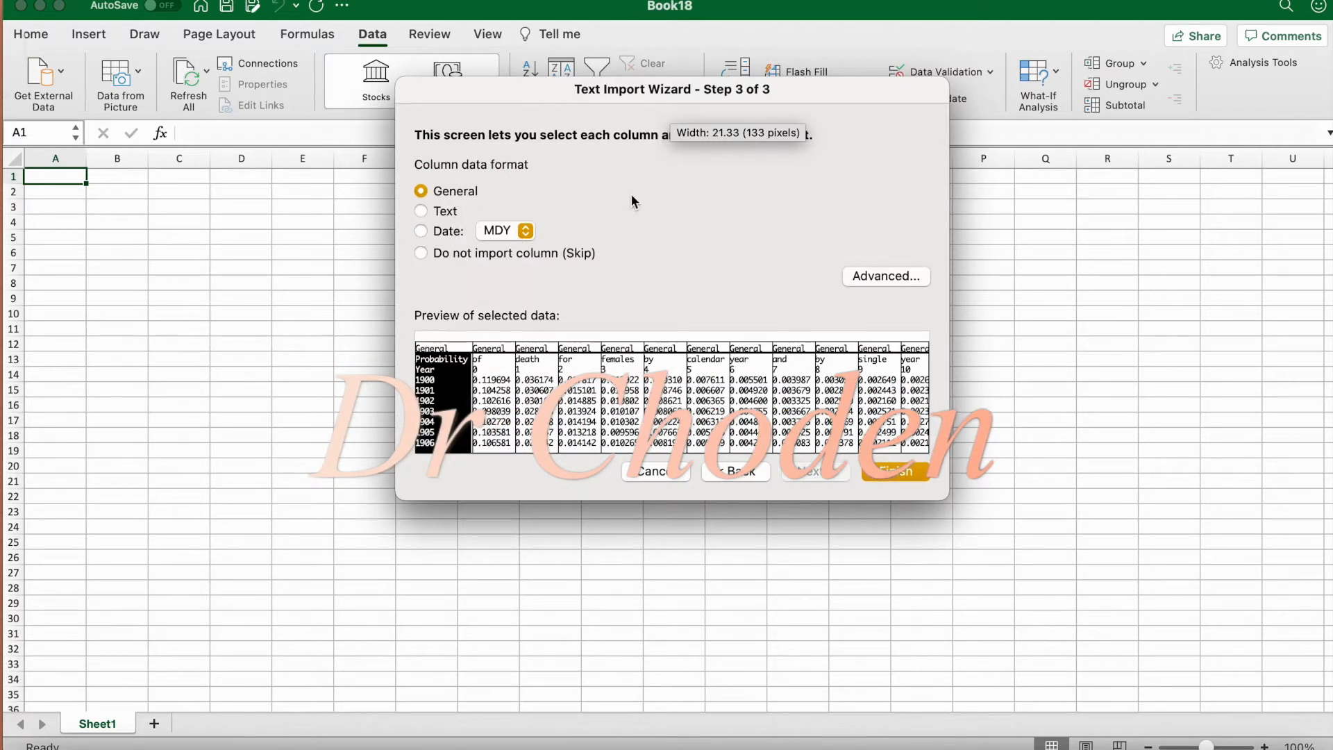
{"action": "left_click", "coordinate": [893, 472]}
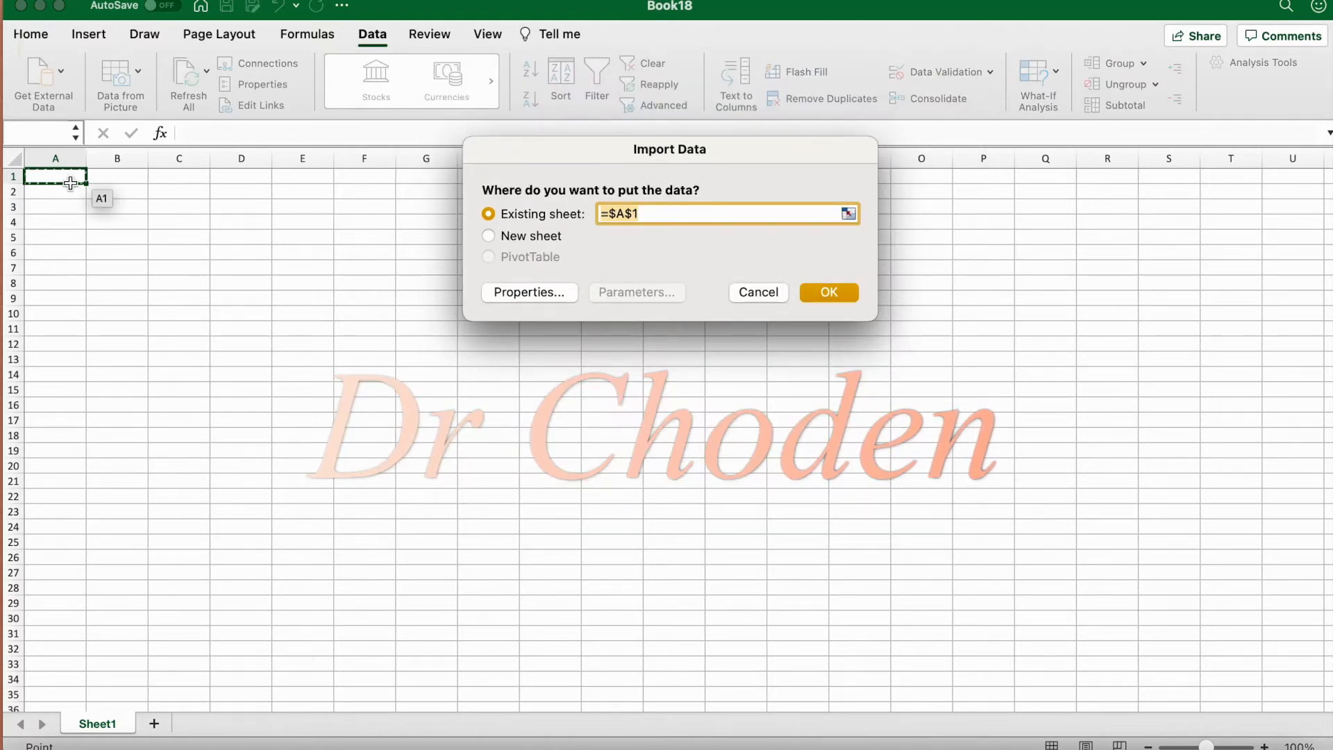
Place the data at $A$1 and delete the title sentence row so Year heads row 1
{"action": "left_click", "coordinate": [827, 292]}
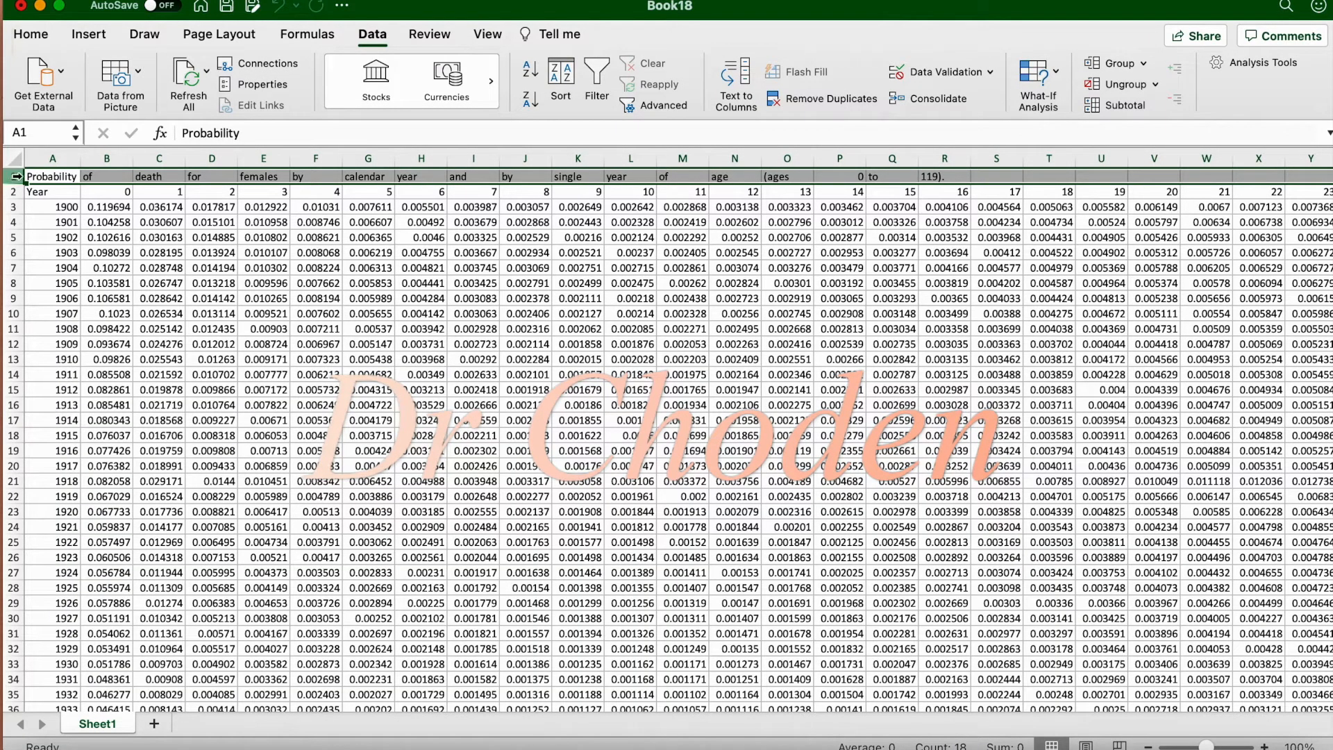
{"action": "left_click", "coordinate": [578, 251]}
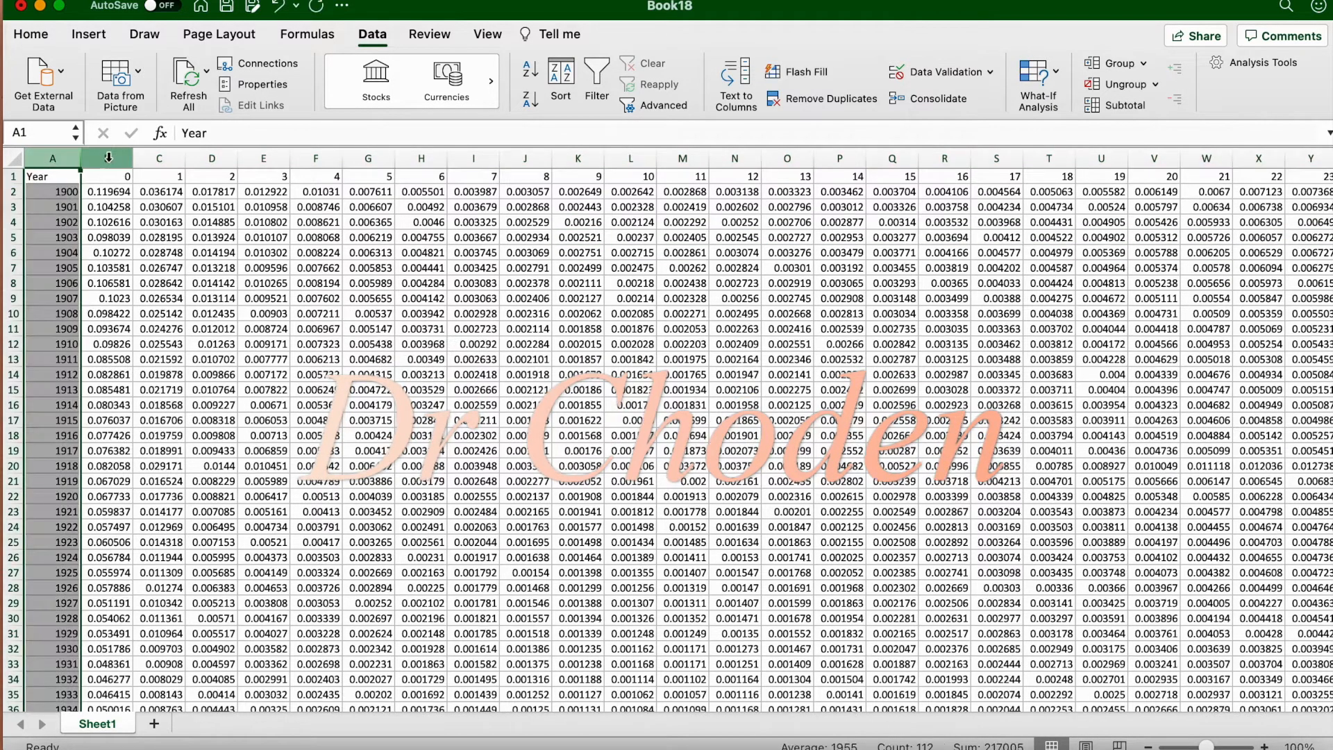
Check the table runs out to the age 119 column (DQ), then center the Year heading row
{"action": "left_click", "coordinate": [211, 158]}
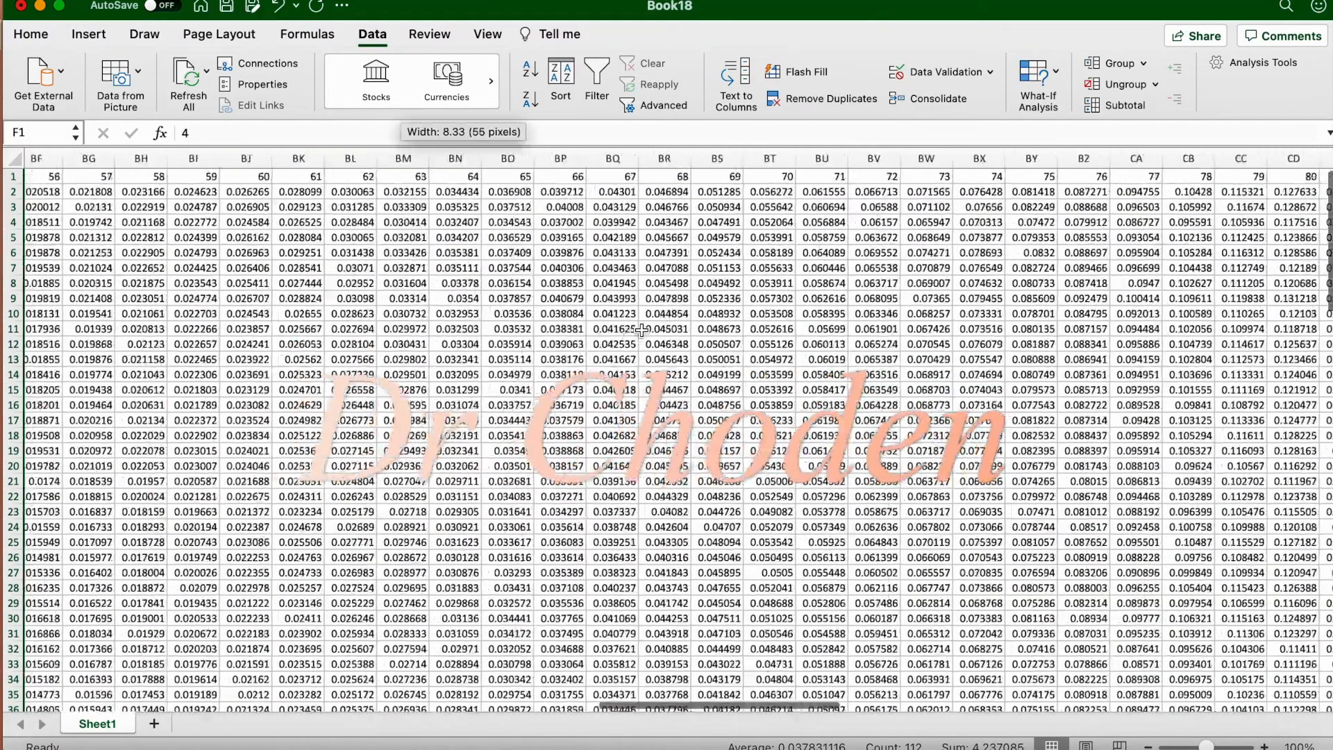
{"action": "scroll", "scroll_direction": "right", "scroll_amount": 3}
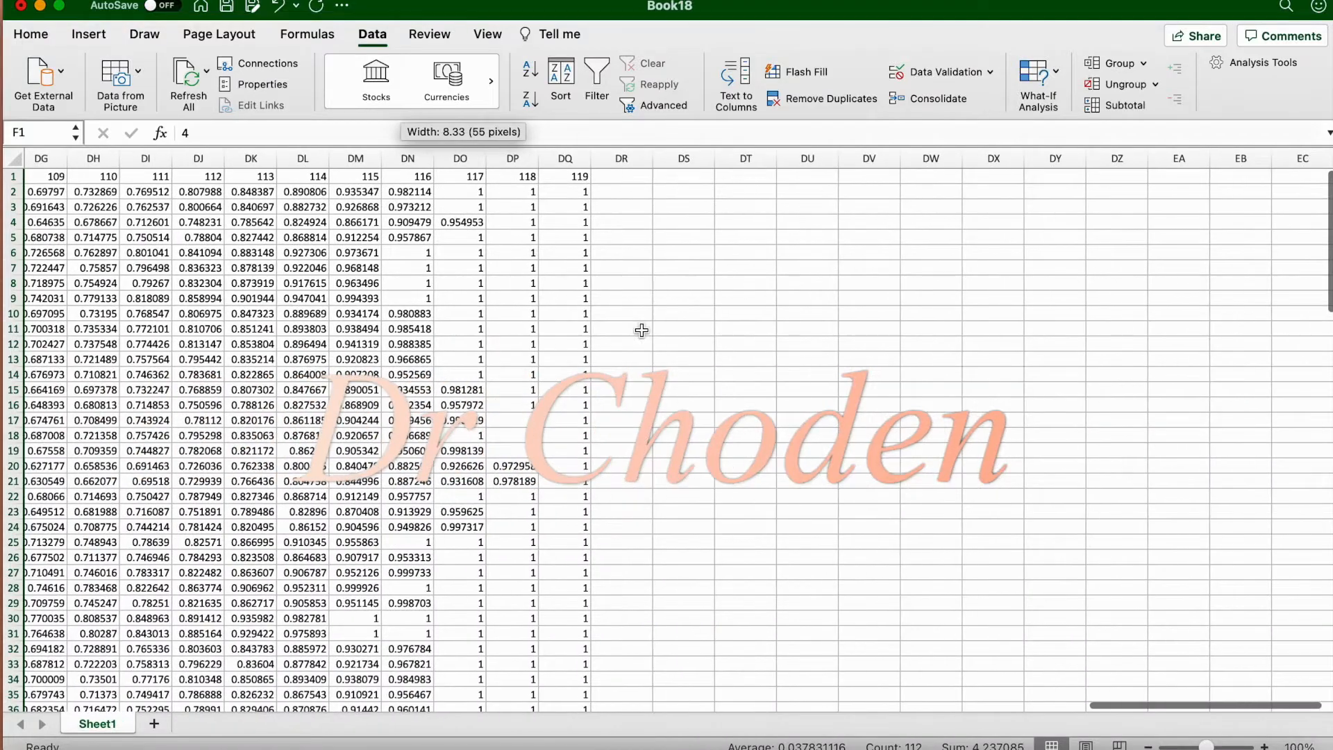
{"action": "scroll", "scroll_direction": "left", "scroll_amount": 3}
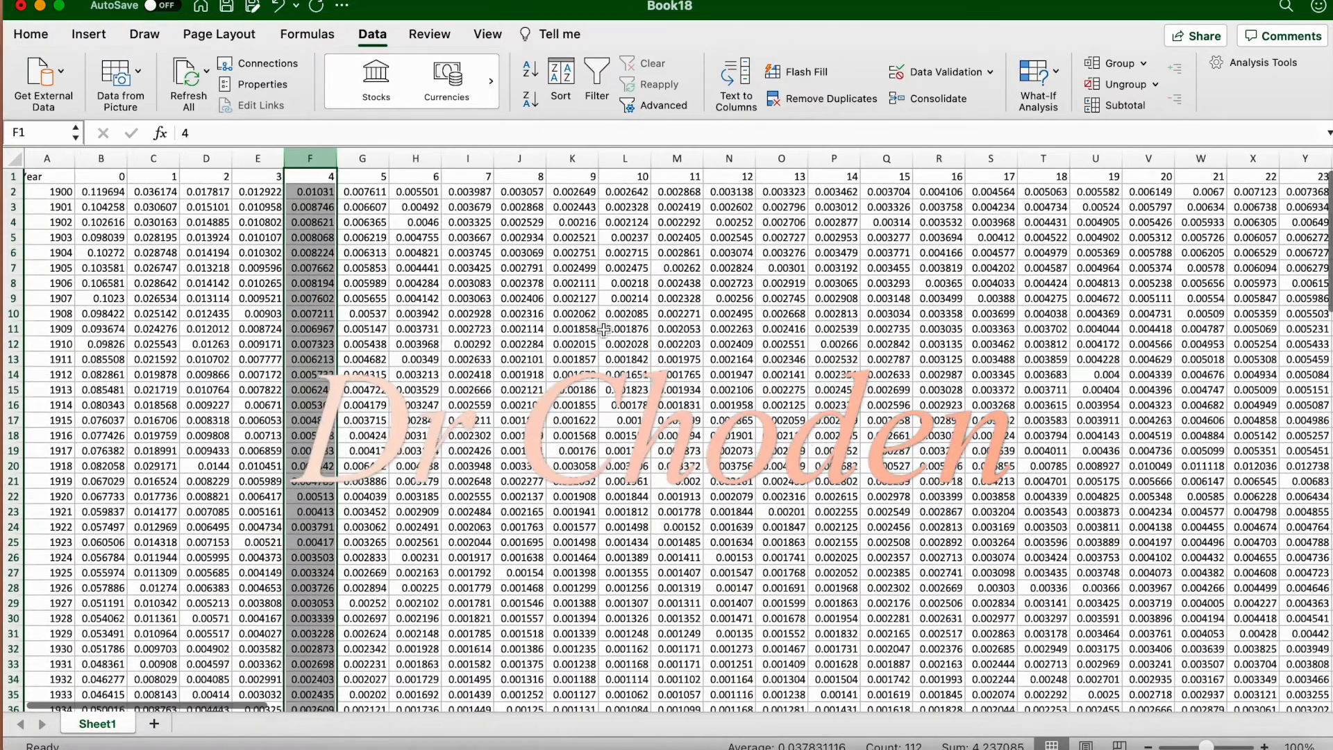
{"action": "left_click", "coordinate": [51, 176]}
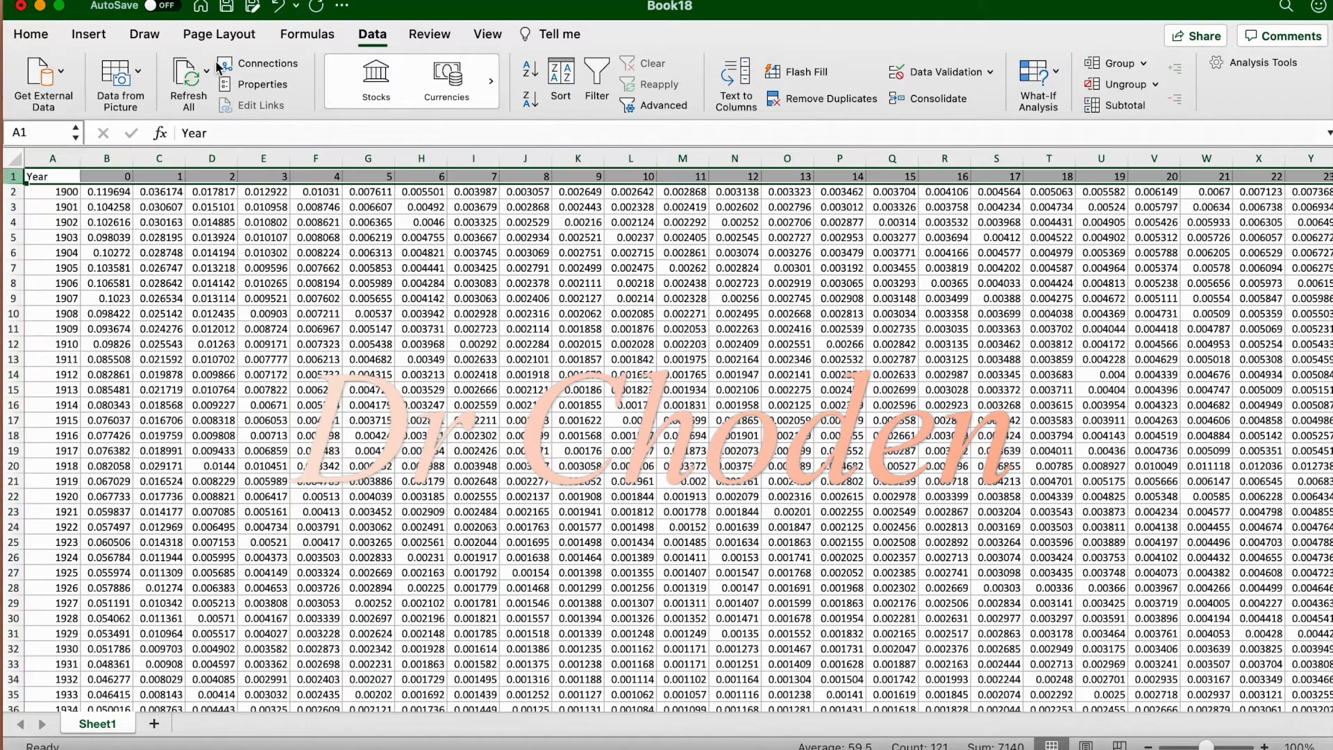
{"action": "left_click", "coordinate": [30, 34]}
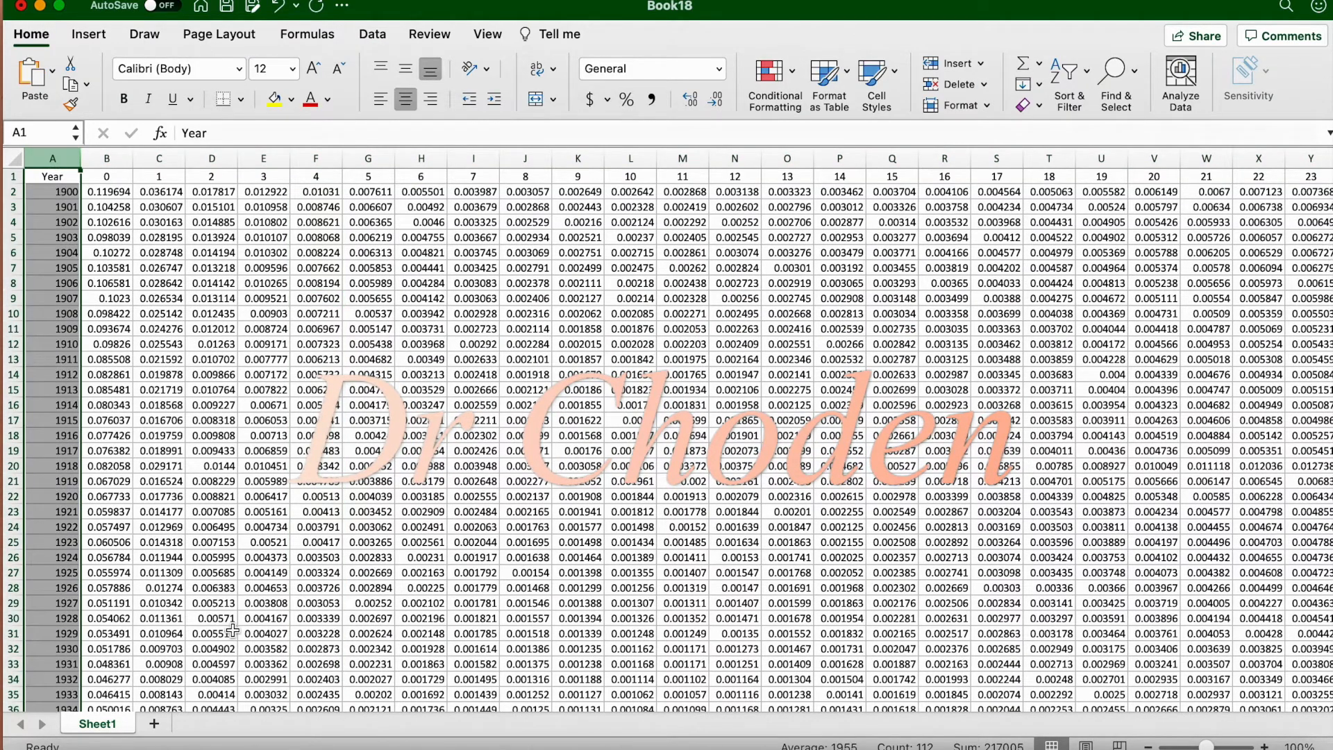
{"action": "scroll", "scroll_direction": "down", "scroll_amount": 3}
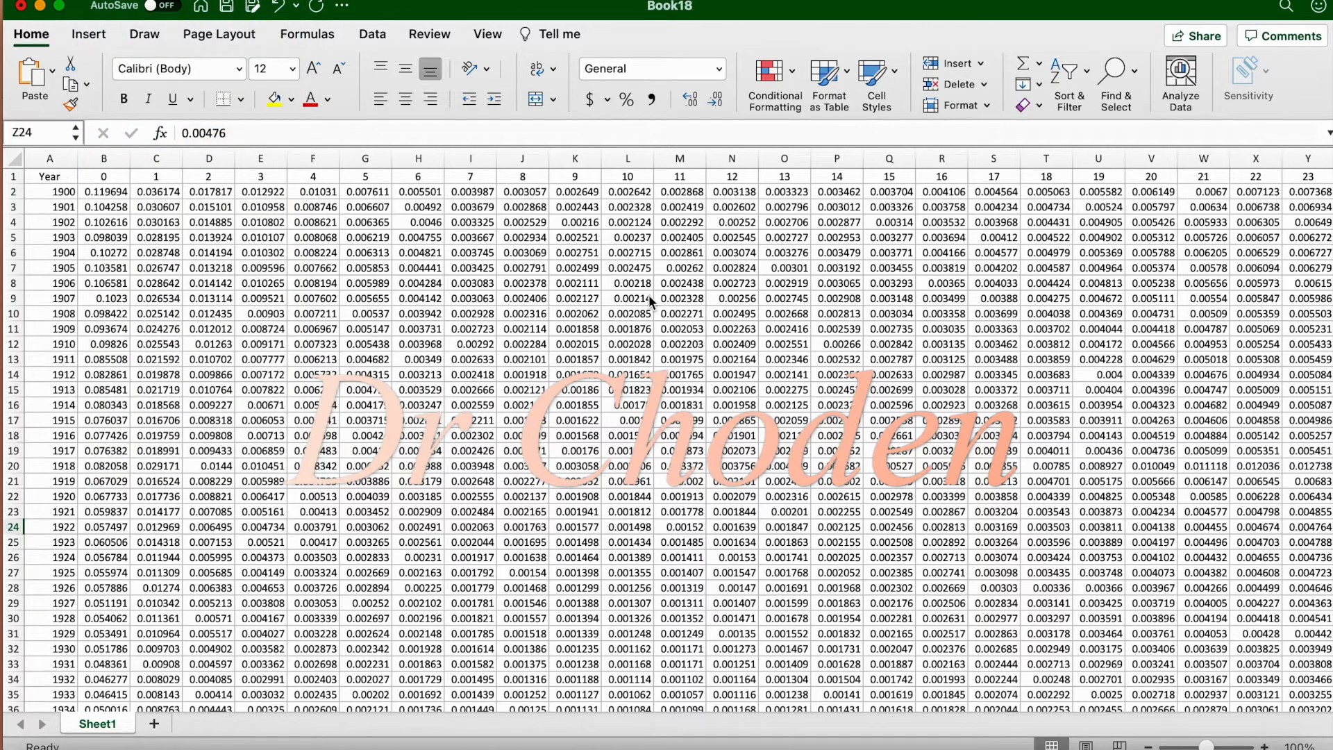
Save as 'excel file' on the Desktop and review the File Format list for Excel Workbook (.xlsx)
{"action": "key", "text": "cmd+s"}
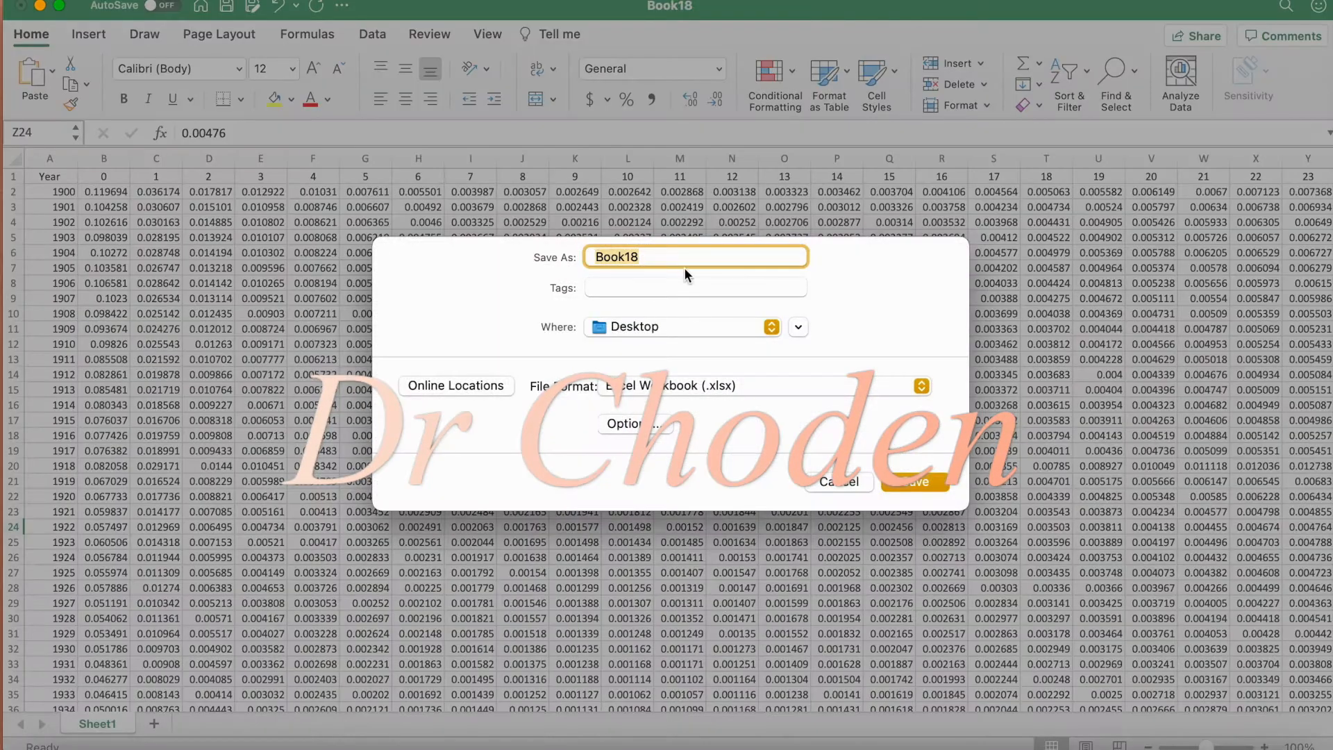
{"action": "type", "text": "excel file"}
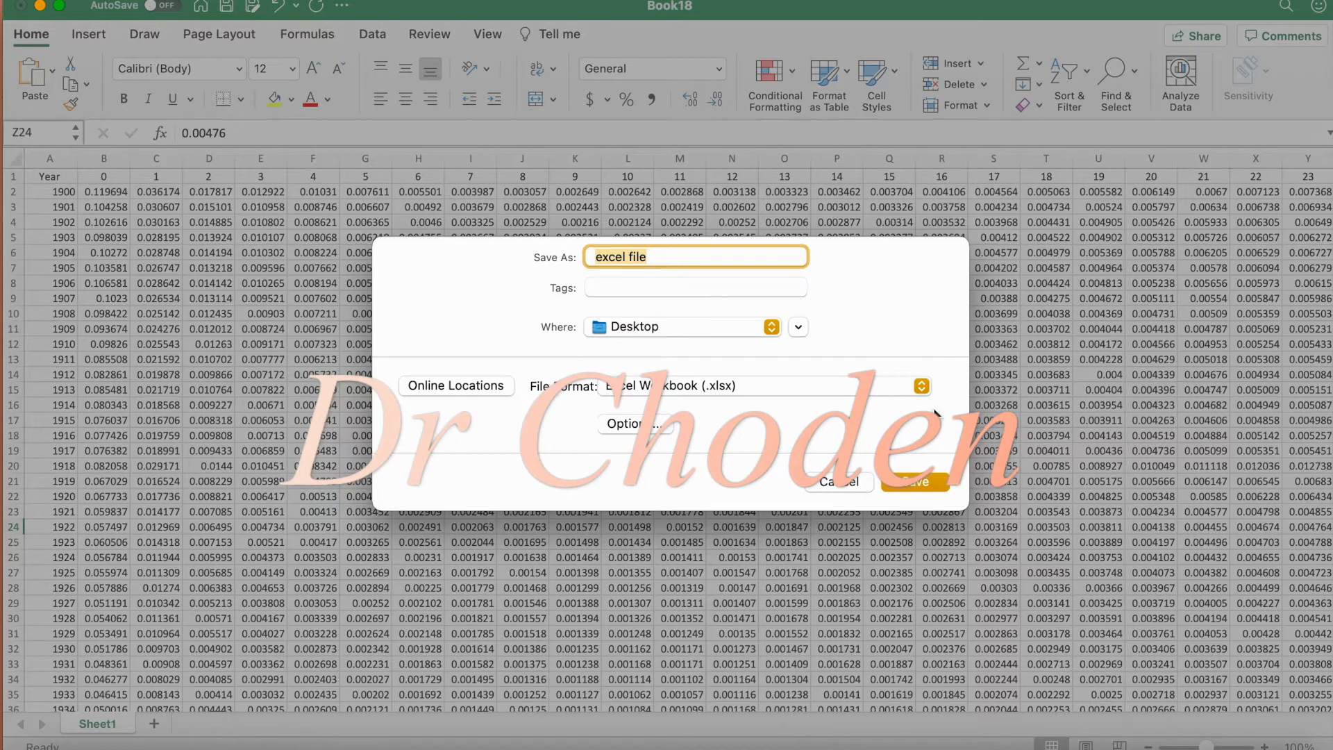
{"action": "left_click", "coordinate": [921, 386]}
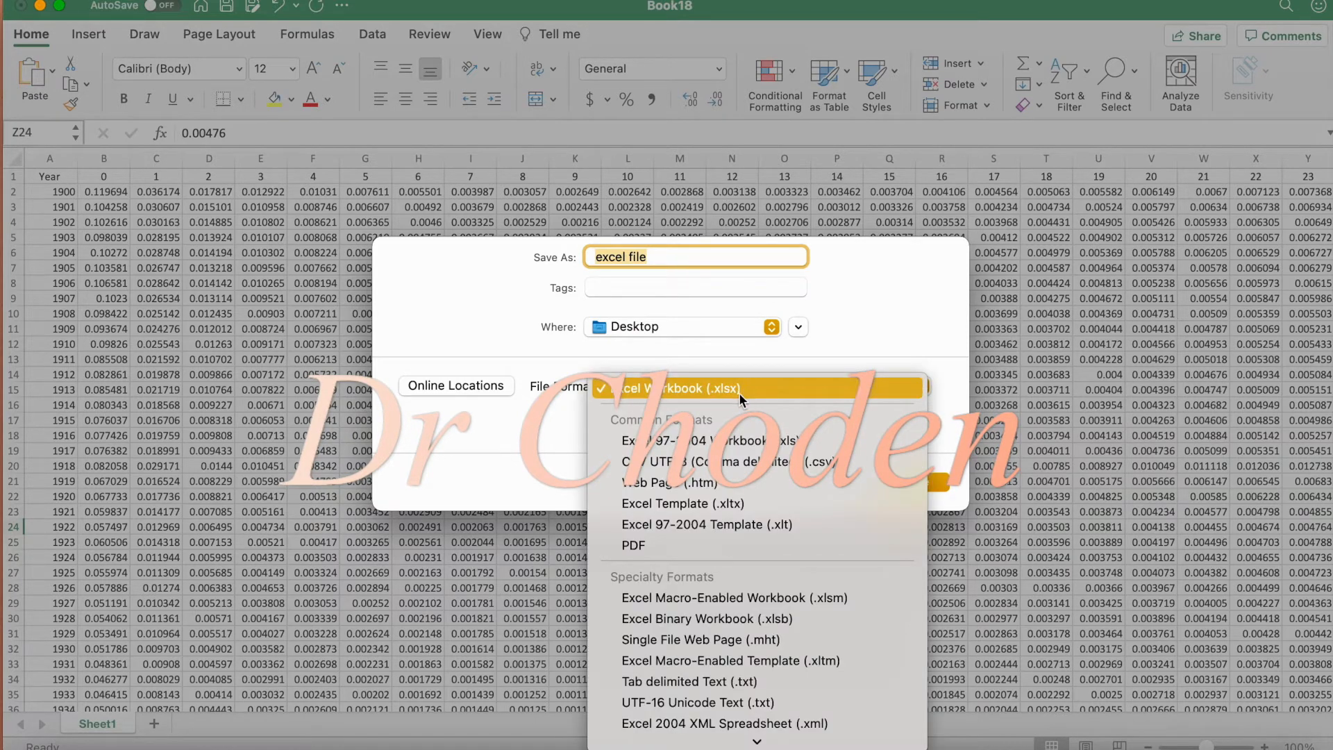
{"action": "mouse_move", "coordinate": [733, 400]}
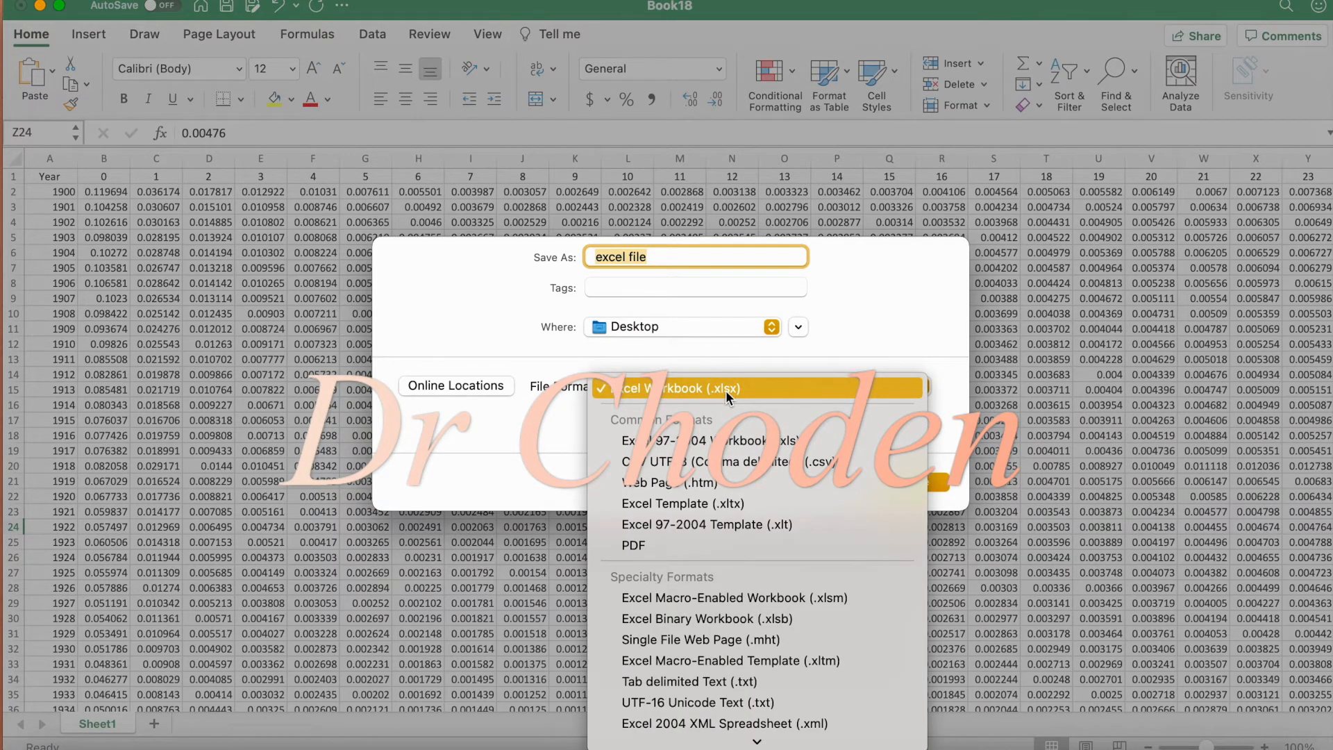